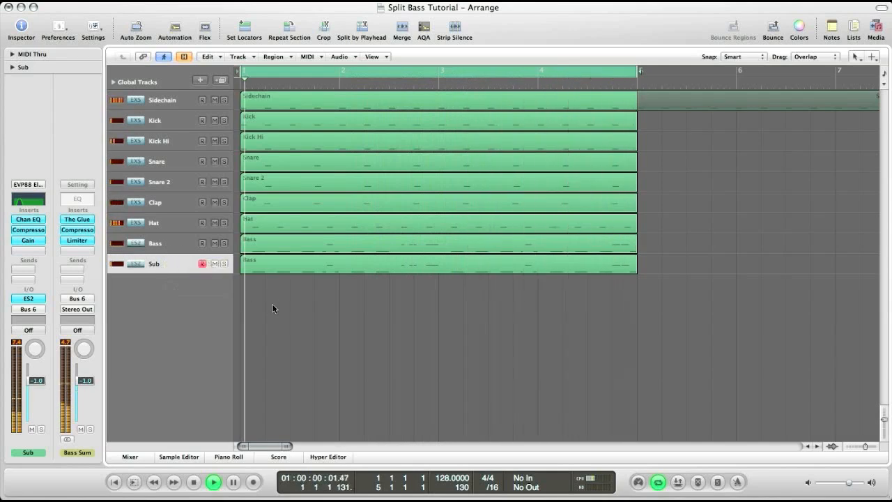
Review the Bass track's ES2 patch and show its MIDI notes in the piano roll.
click(155, 242)
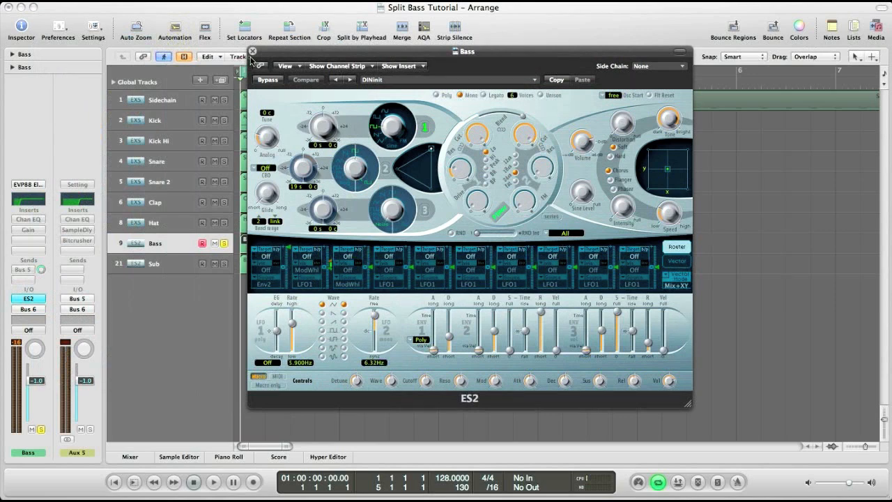
click(253, 51)
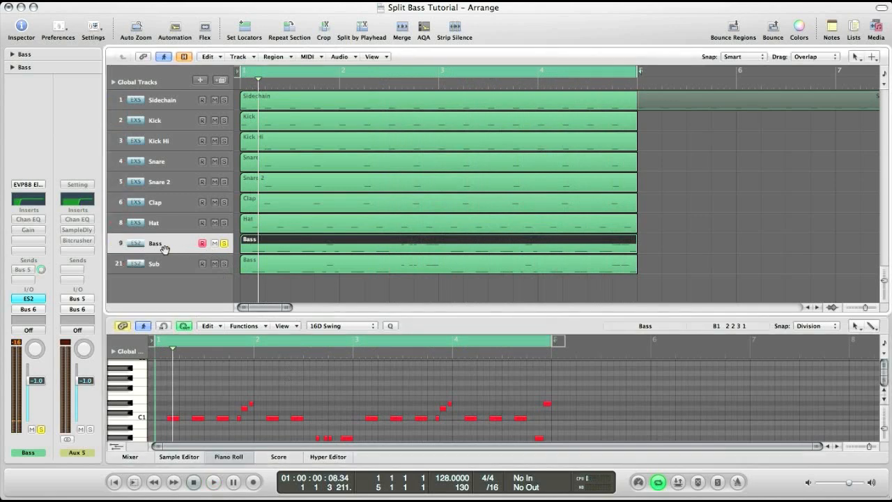
mouse_move(28, 219)
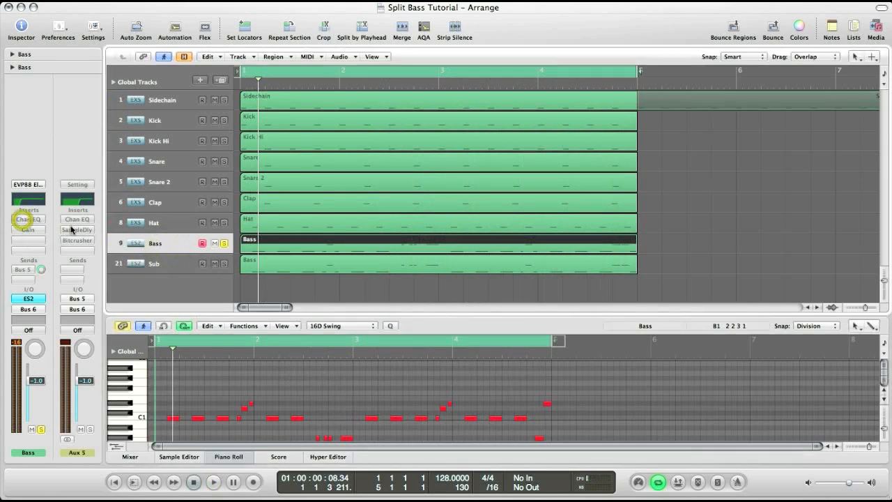
Low-cut the Bass Channel EQ at about 102 Hz, 48 dB/Oct, bypass-comparing then re-enabling it.
click(28, 219)
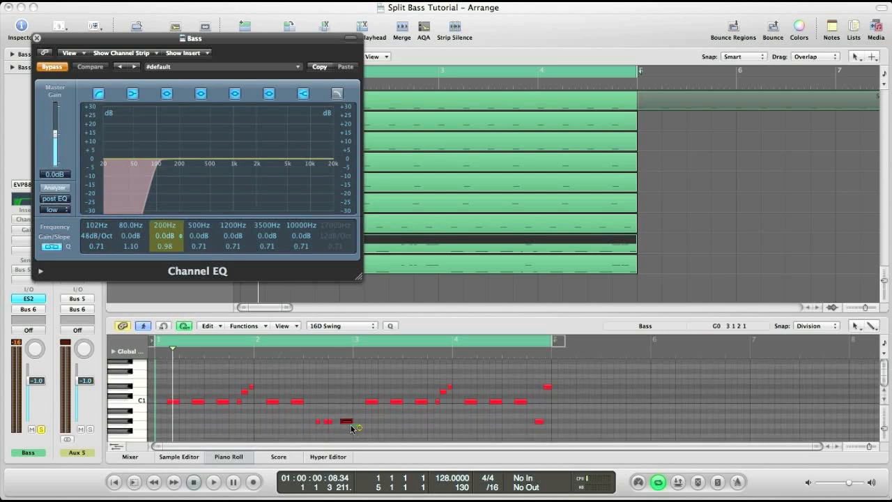
click(371, 401)
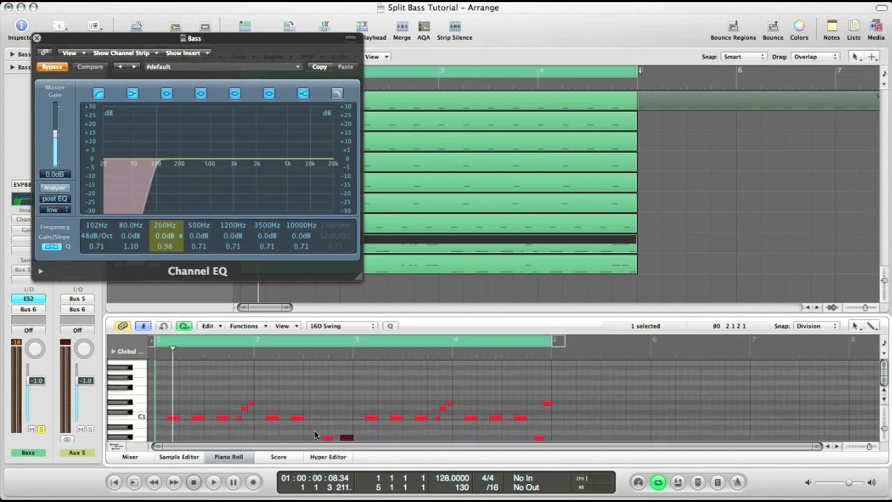
click(94, 234)
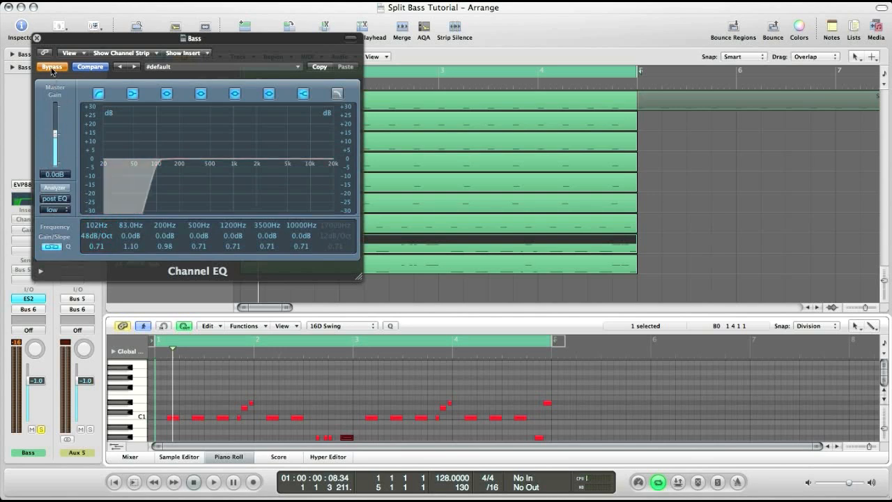
click(52, 66)
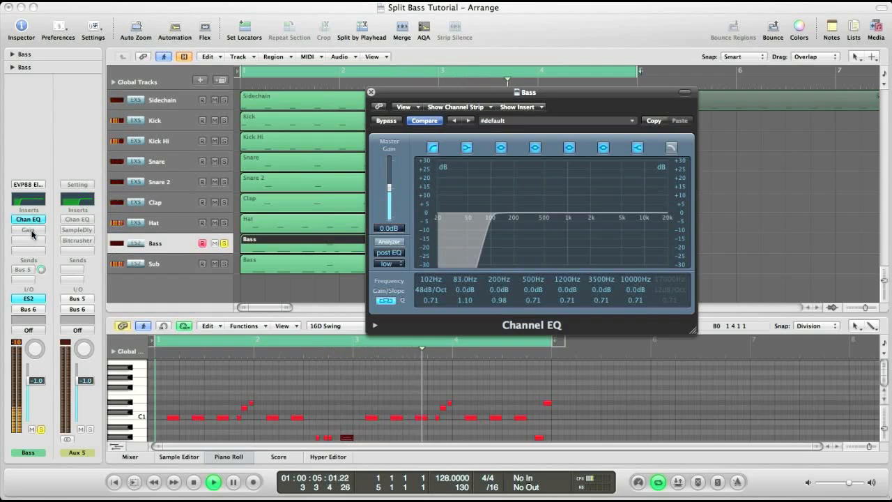
Close the Bass track's Channel EQ window.
click(28, 230)
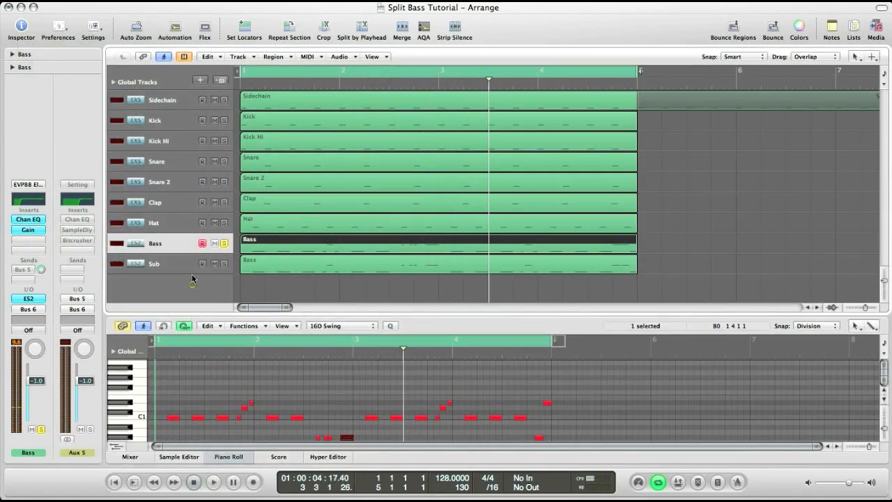
Switch to the Sub track and bring up its ES2 synth settings.
click(164, 263)
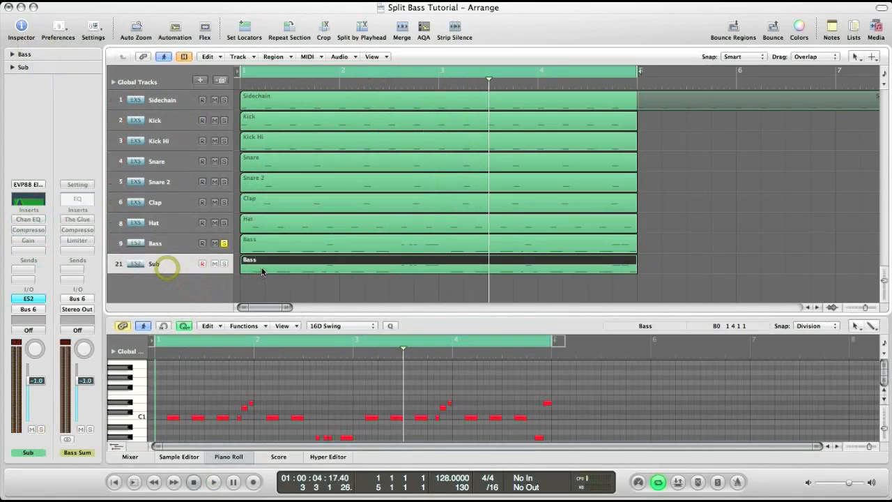
mouse_move(167, 263)
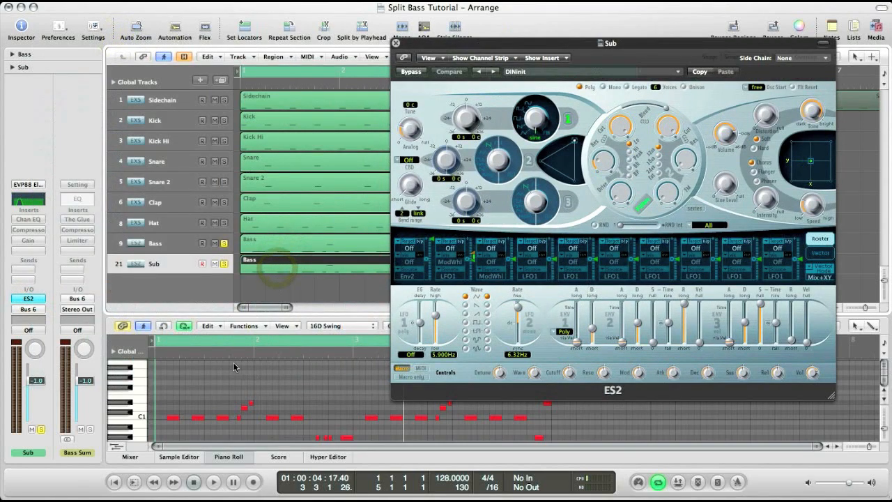
click(224, 242)
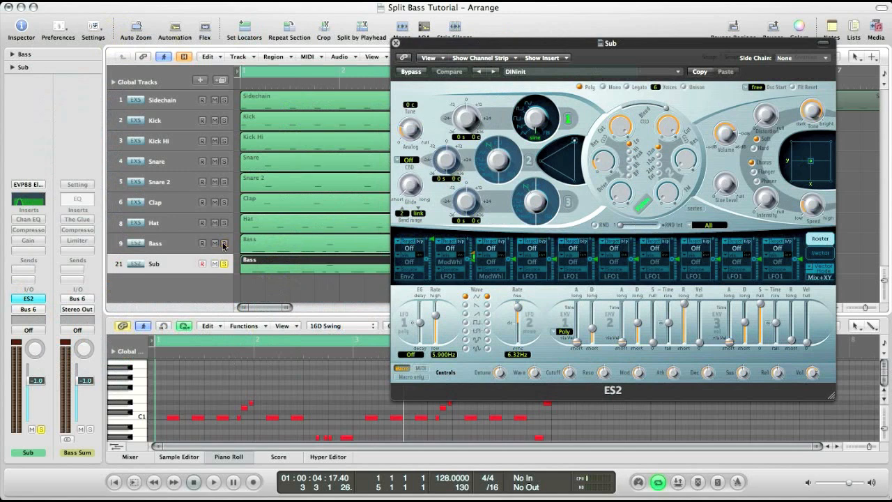
mouse_move(263, 275)
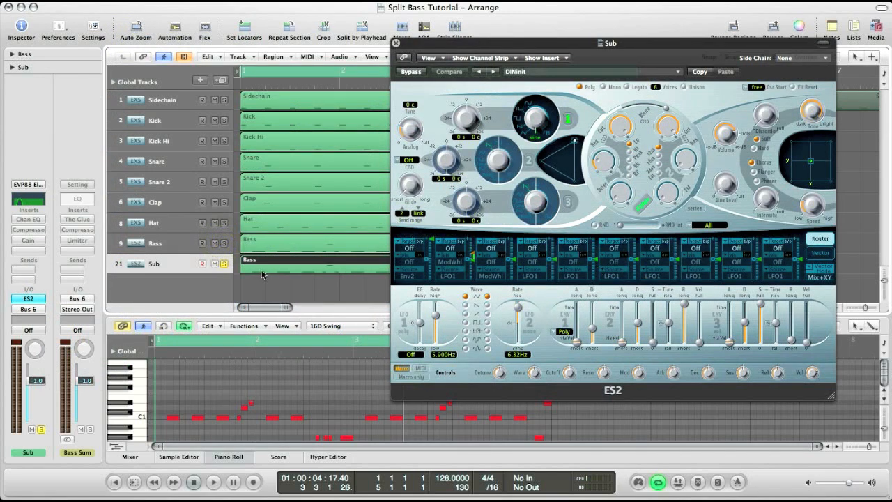
click(212, 483)
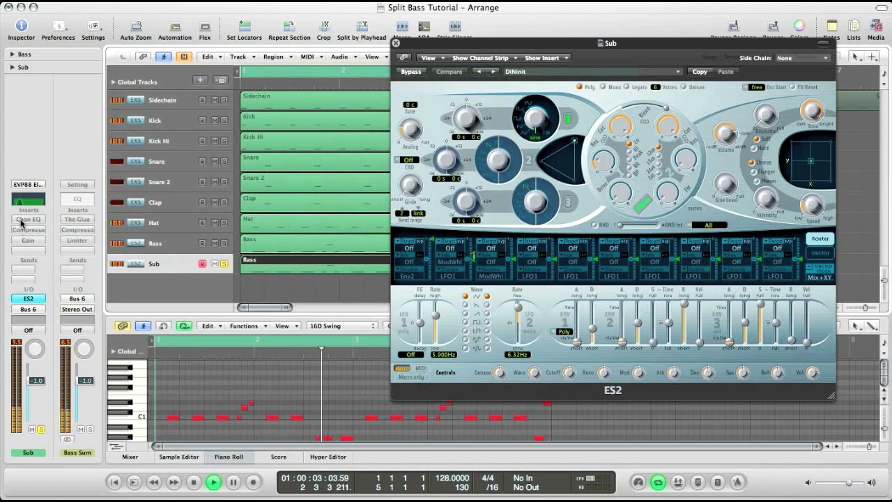
On the Sub Channel EQ, enable the steep high cut and disable the low cut, keeping only sub frequencies.
click(28, 220)
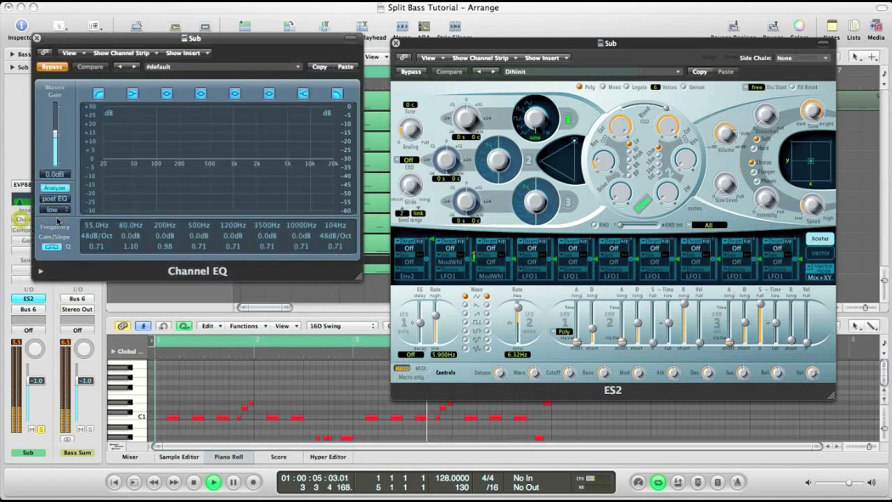
click(164, 225)
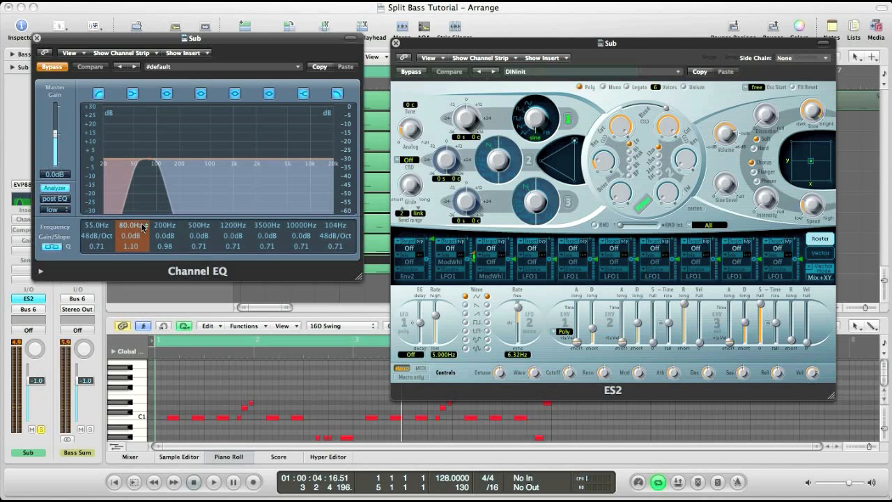
click(96, 228)
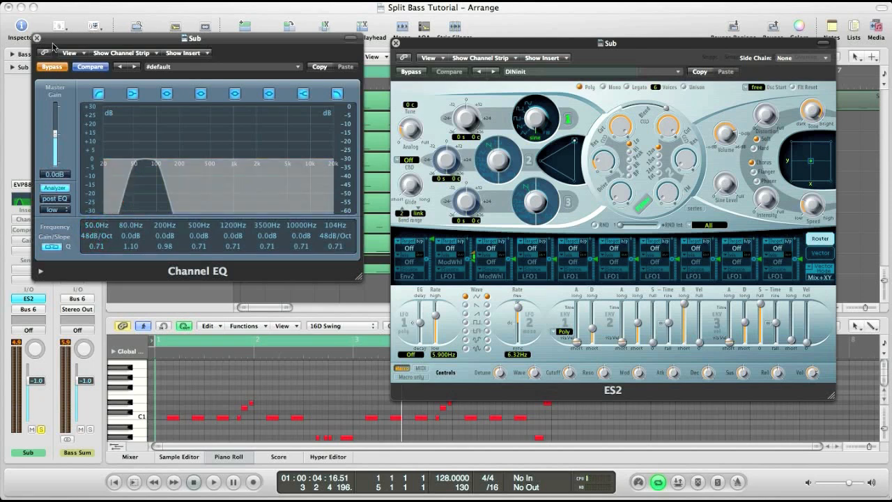
click(213, 483)
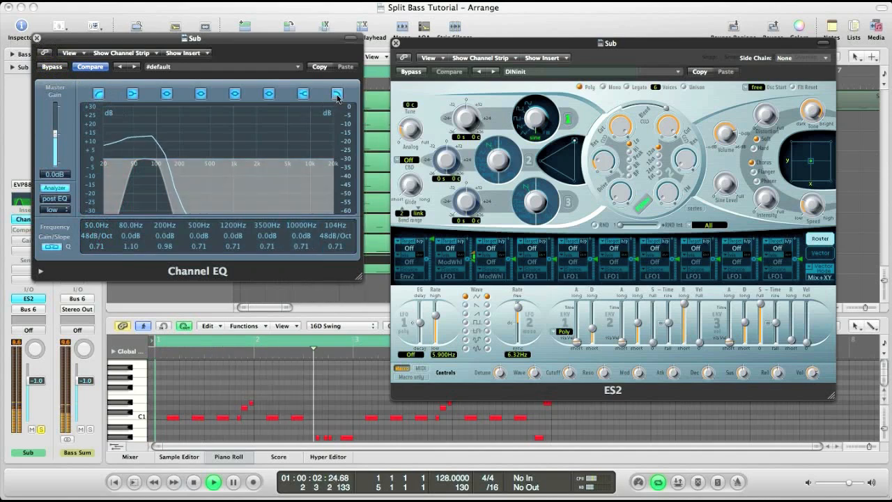
click(338, 93)
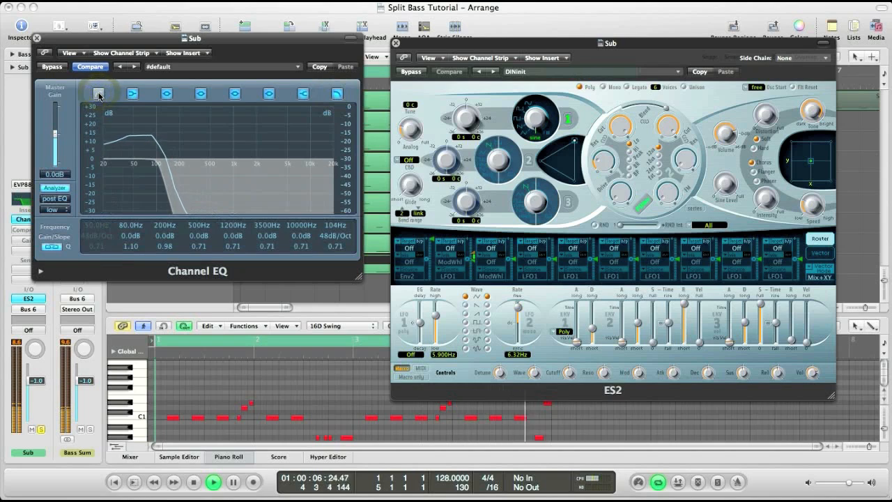
click(98, 94)
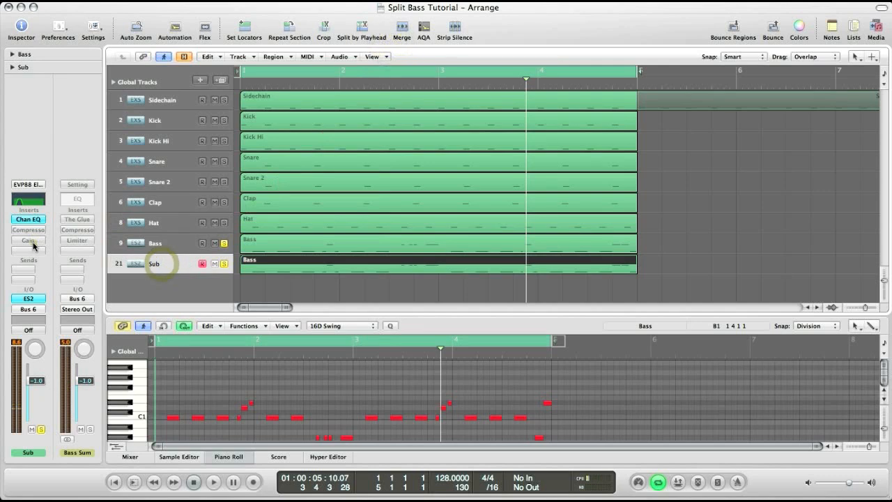
Check the Sub track's Gain plug-in, close it, and return to the Bass track.
click(27, 240)
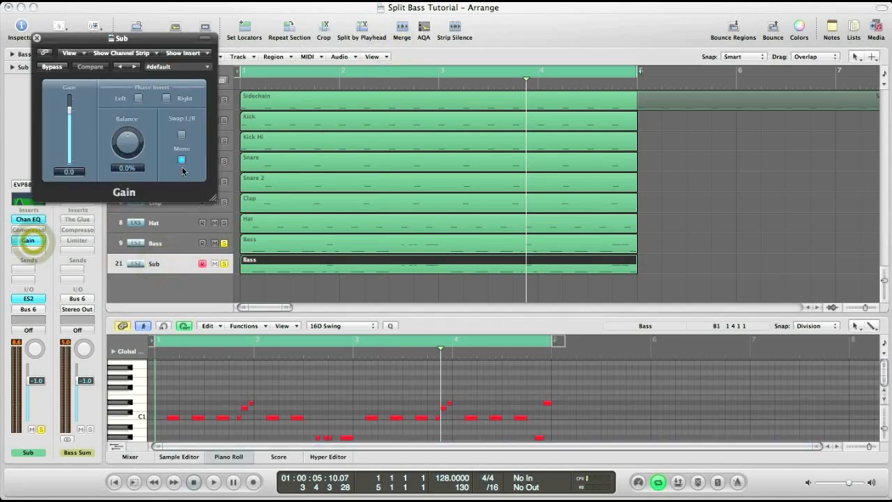
click(36, 38)
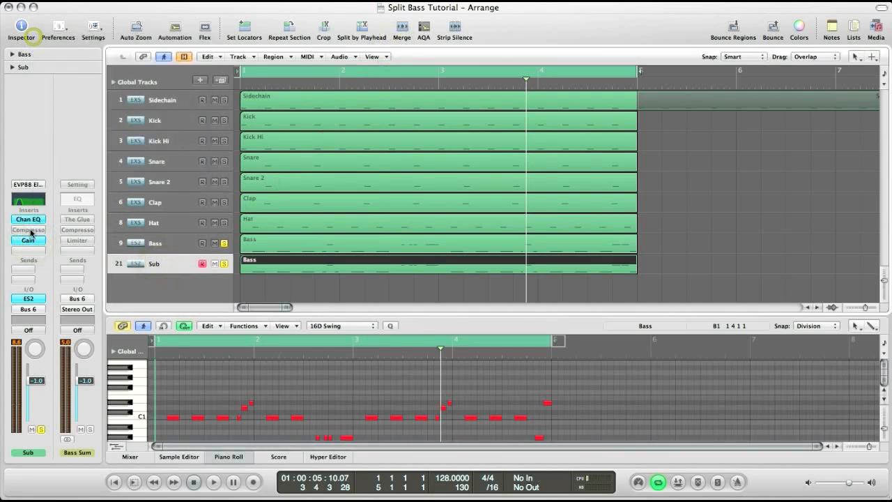
mouse_move(3, 263)
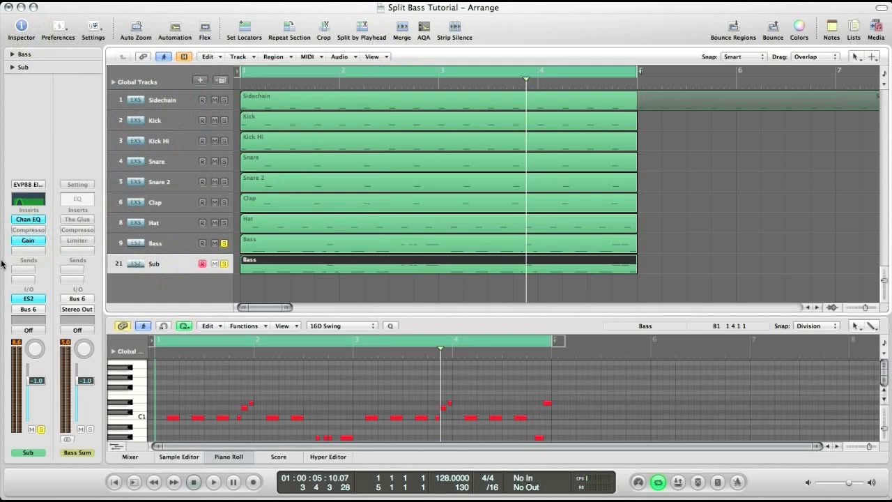
click(155, 243)
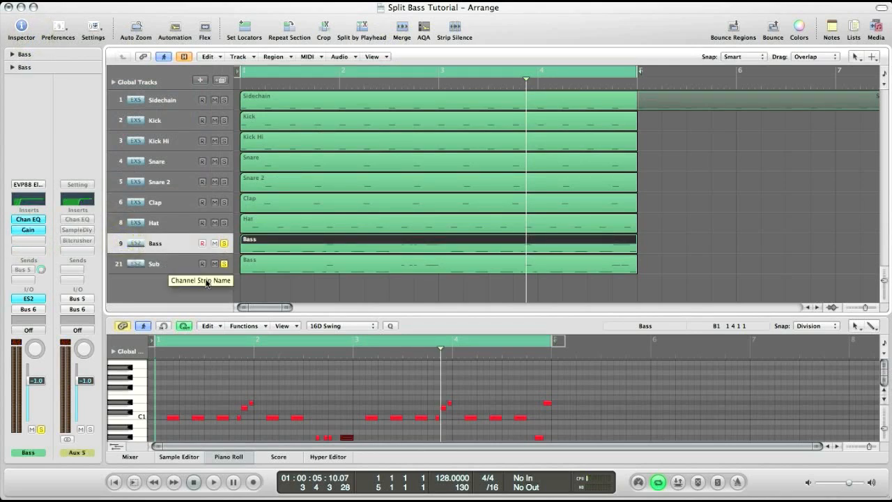
mouse_move(187, 273)
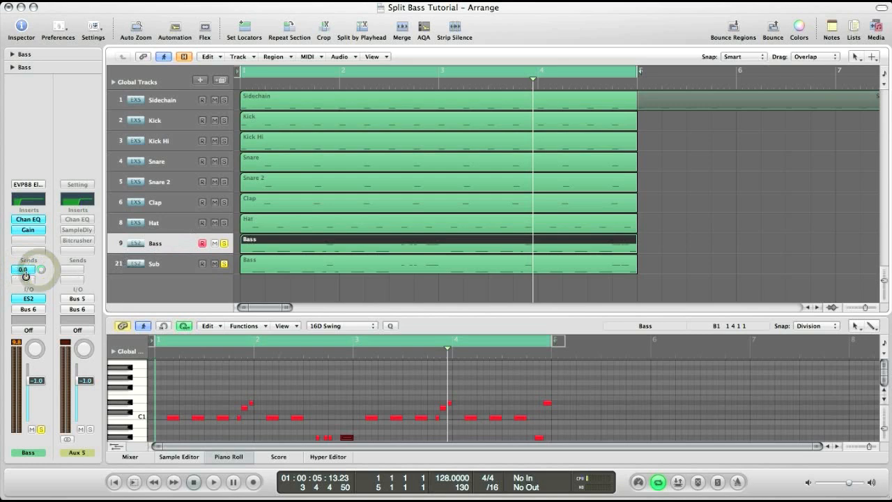
Route a send from the Bass track to Bus 5 and set its level.
click(28, 269)
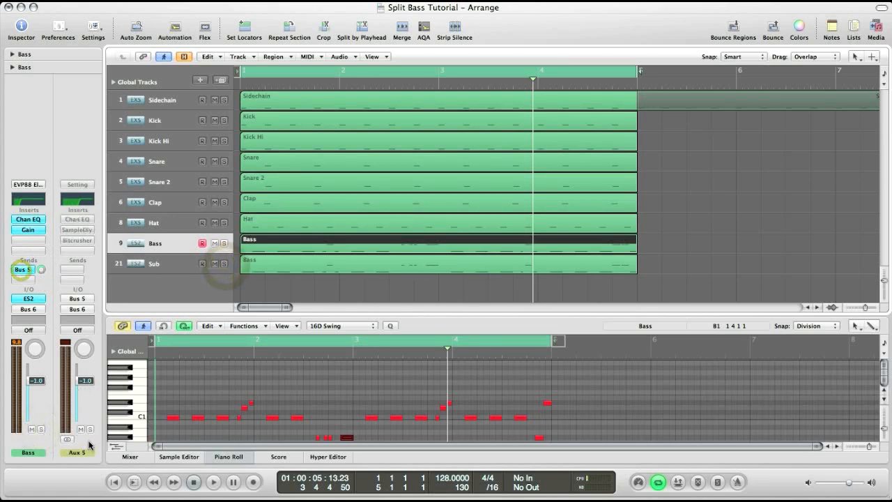
click(89, 429)
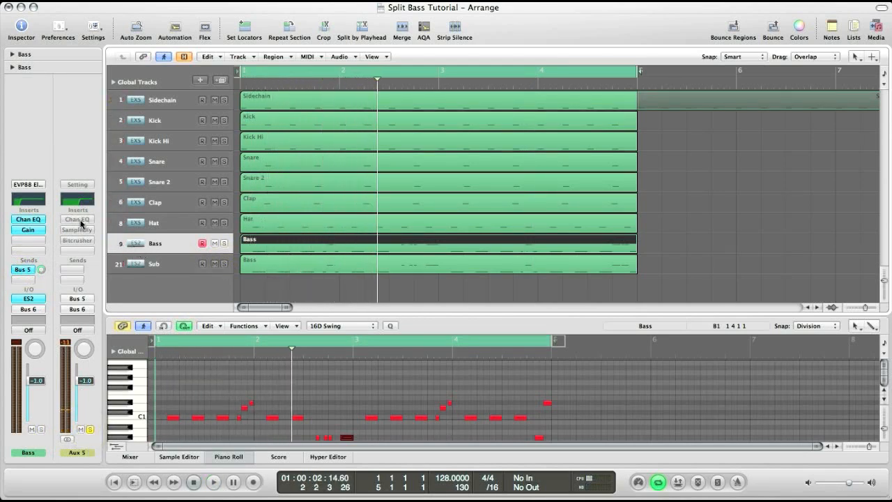
mouse_move(77, 219)
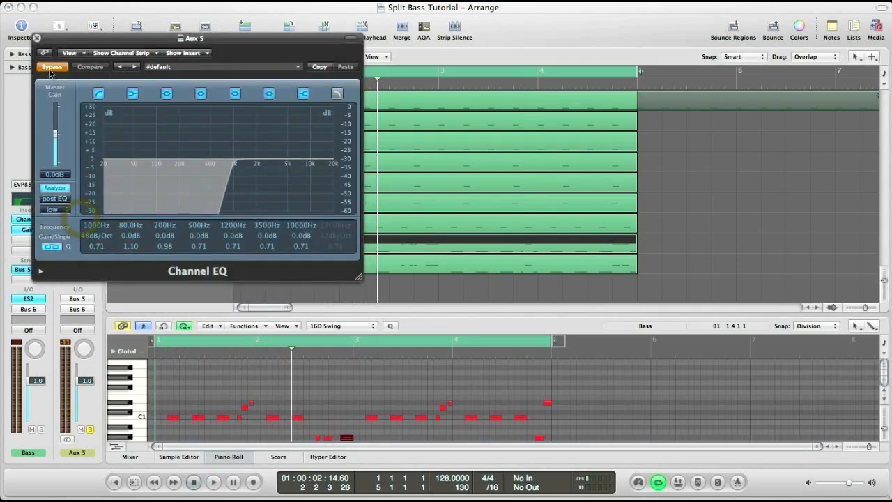
Close the Aux 5 Channel EQ after checking its steep low cut.
click(96, 235)
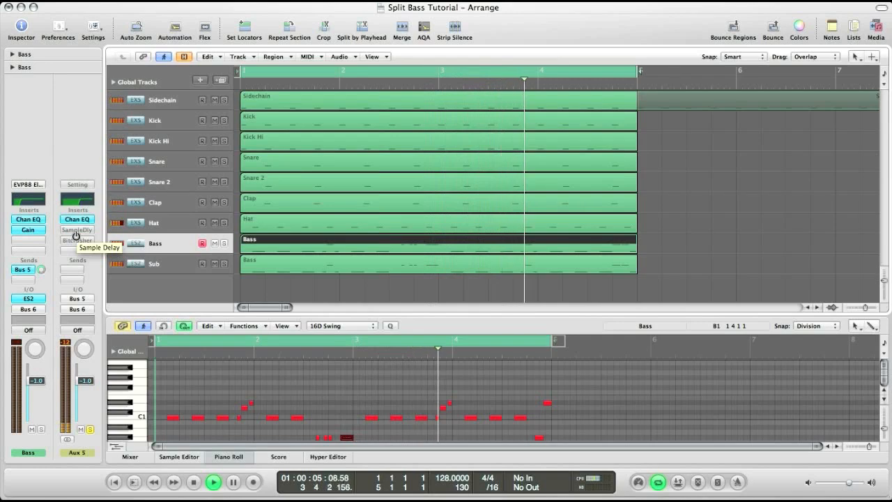
Set a left/right offset in Aux 5's Sample Delay and bring up the Bitcrusher.
click(77, 229)
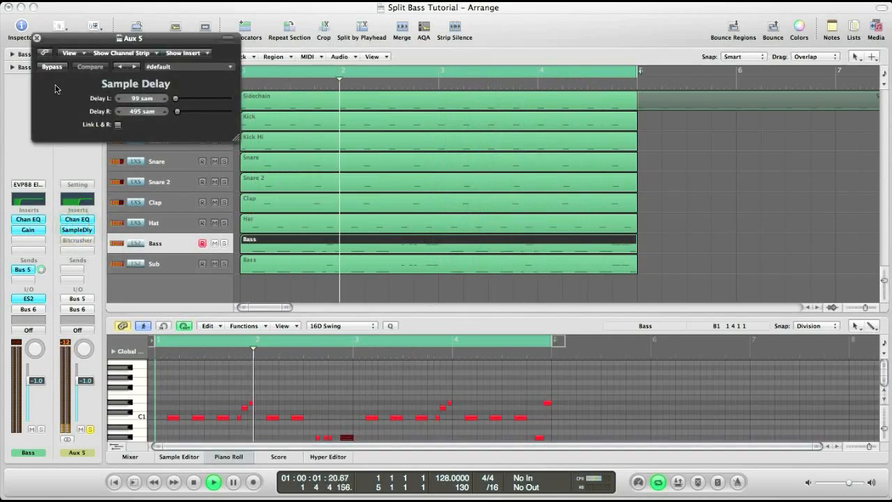
click(50, 67)
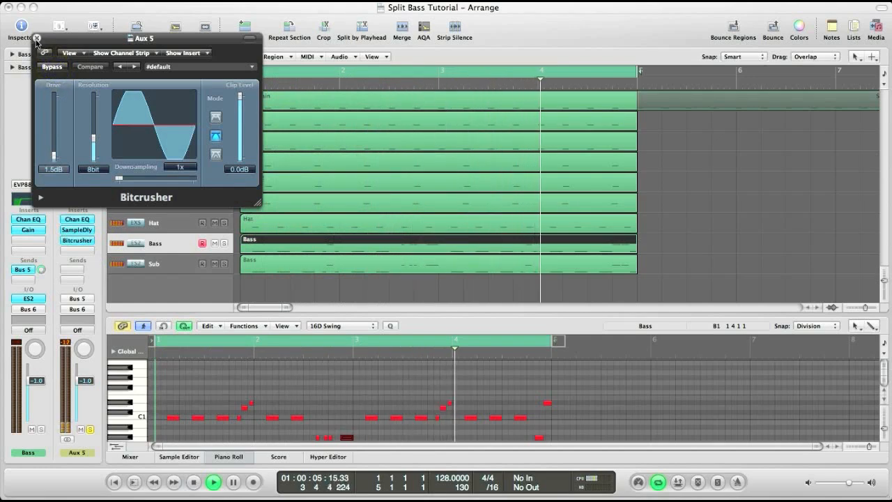
Close the Bitcrusher window, returning to the arrangement.
click(37, 39)
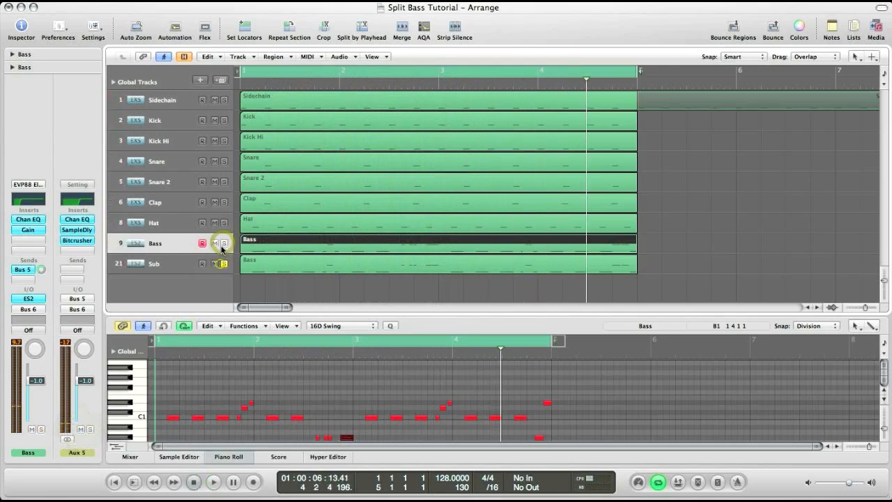
Show the full mixer with every channel strip, including Aux 5 and Bass Sum.
click(213, 482)
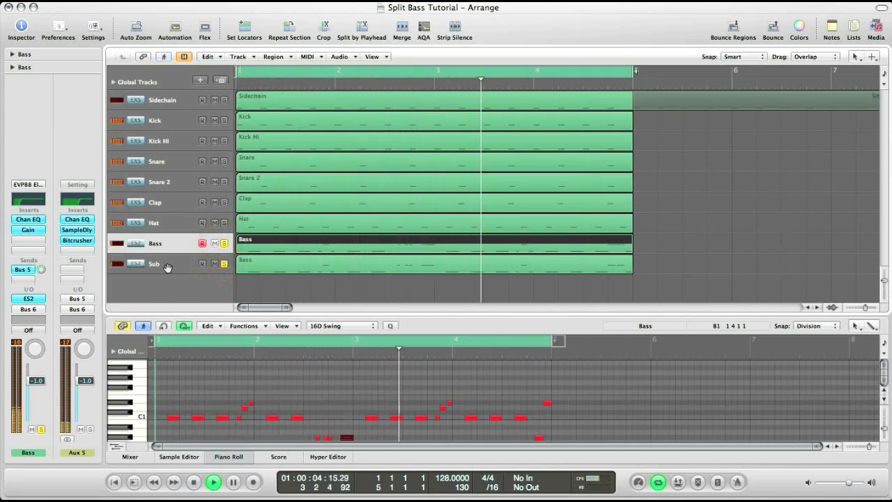
click(130, 457)
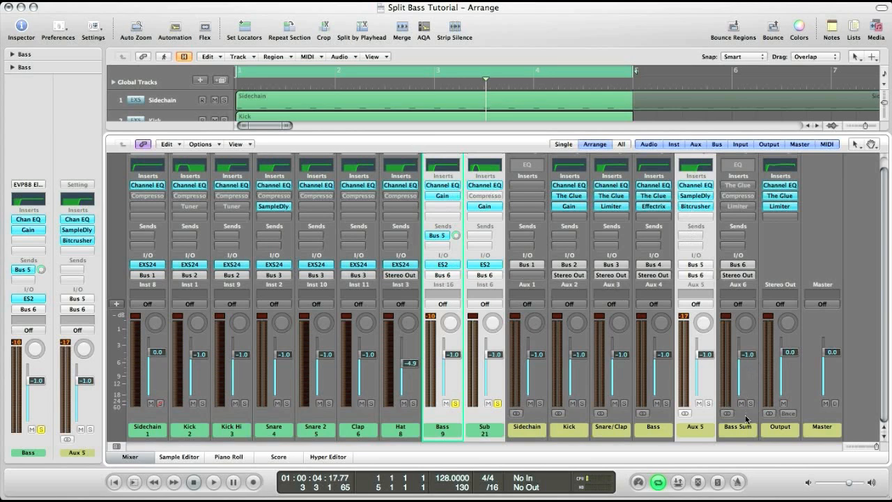
Select the Bass Sum bus strip and bring up its The Glue compressor for editing.
click(738, 427)
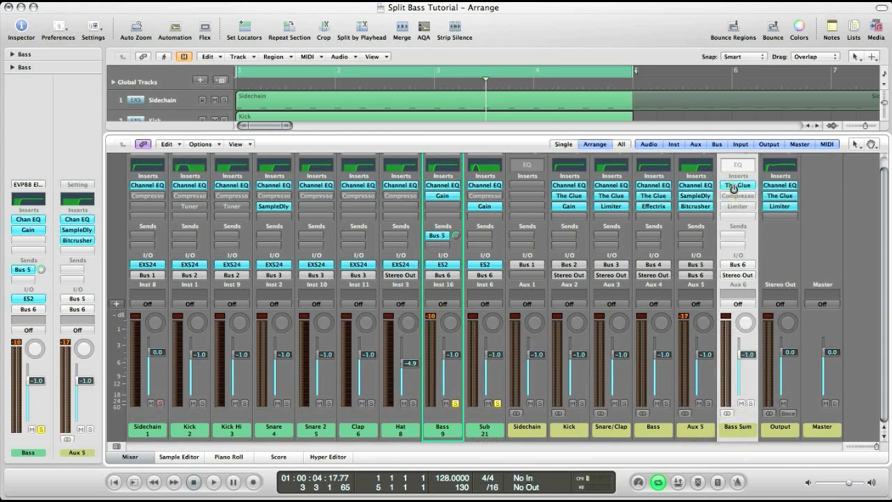
click(737, 184)
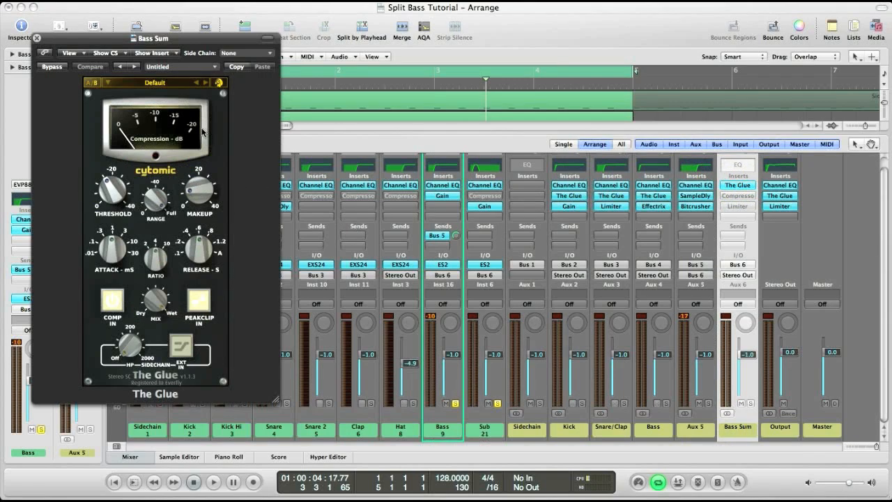
Adjust The Glue's threshold and makeup on Bass Sum, then move on to the bus Limiter insert.
drag(200, 188, 199, 181)
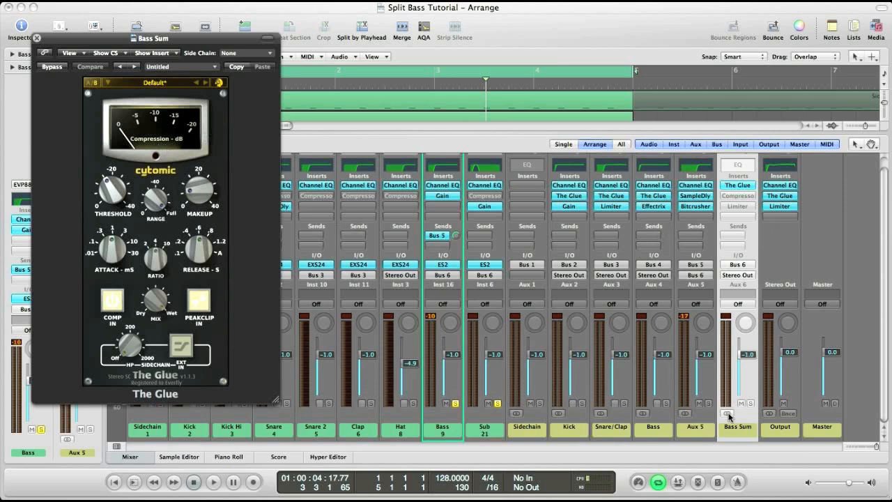
click(748, 404)
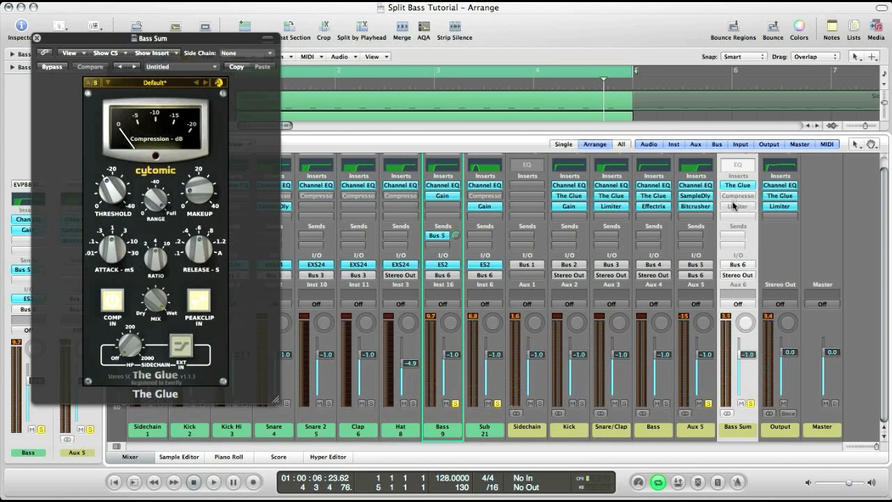
mouse_move(736, 207)
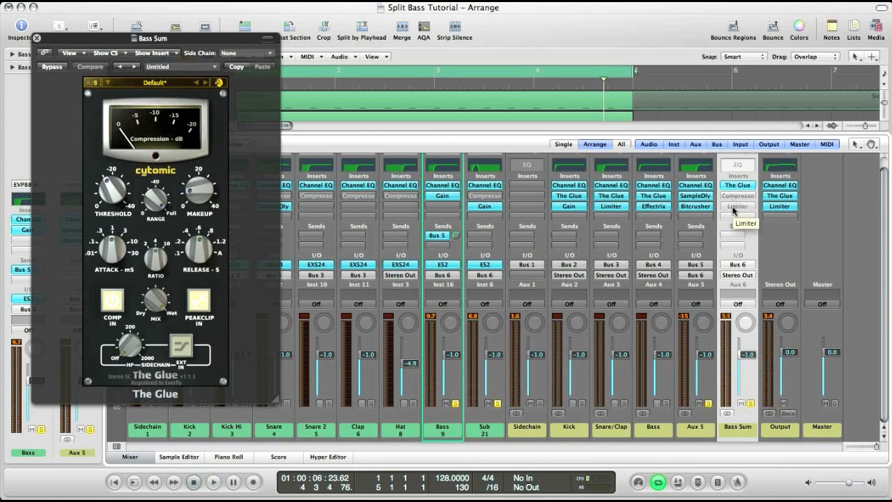
click(737, 207)
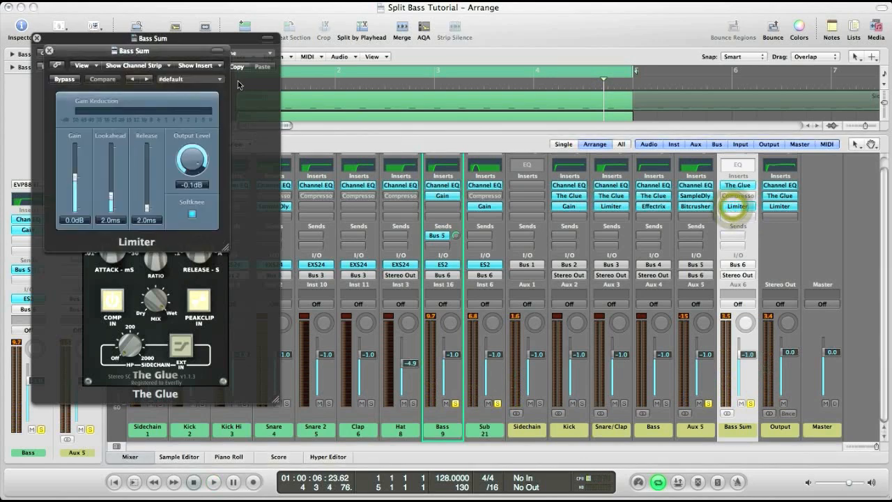
Close the Limiter and The Glue windows, leaving the full mixer in view.
click(213, 482)
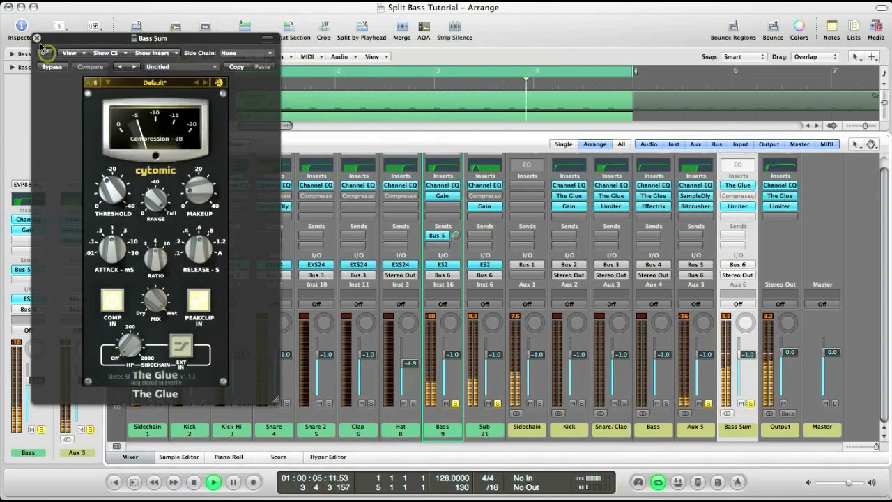
click(36, 39)
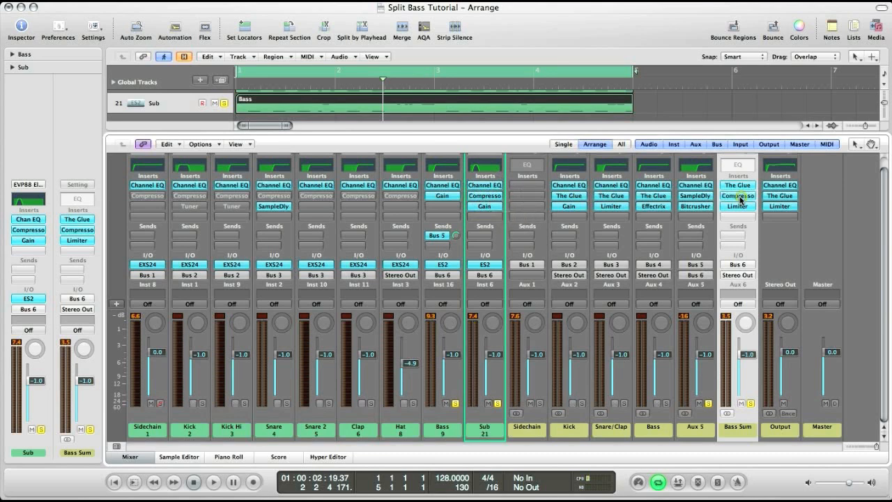
double_click(737, 196)
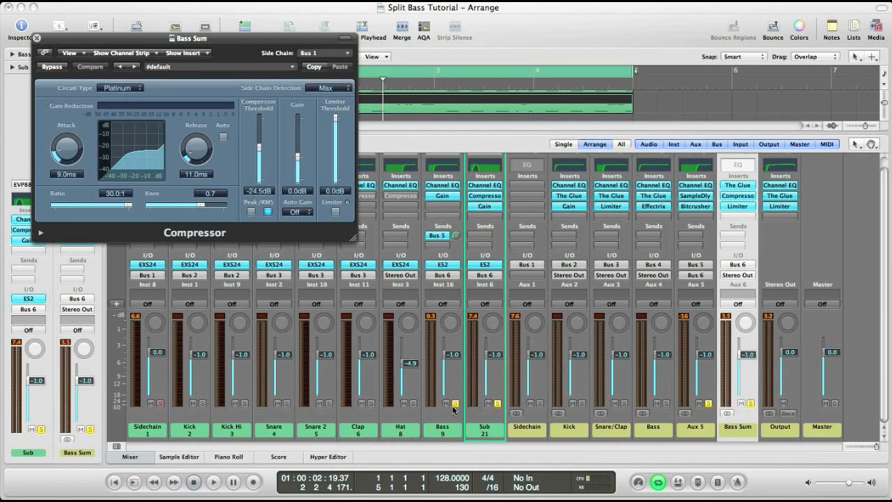
mouse_move(477, 249)
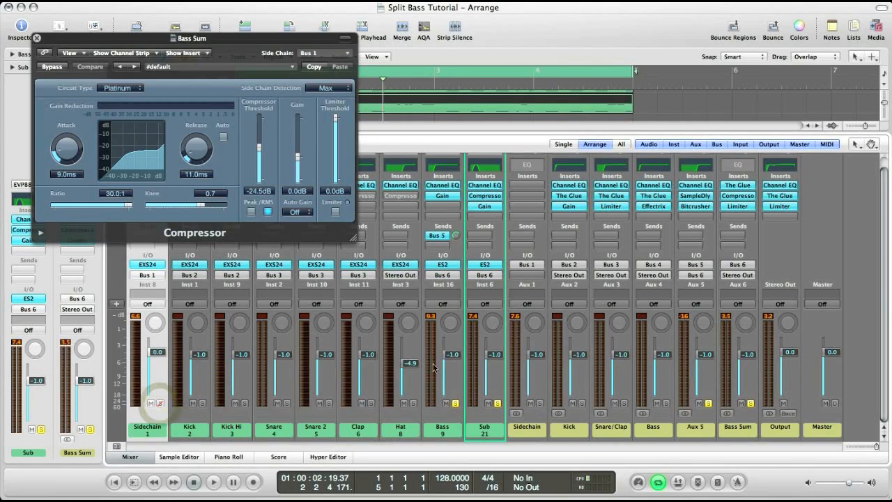
click(214, 482)
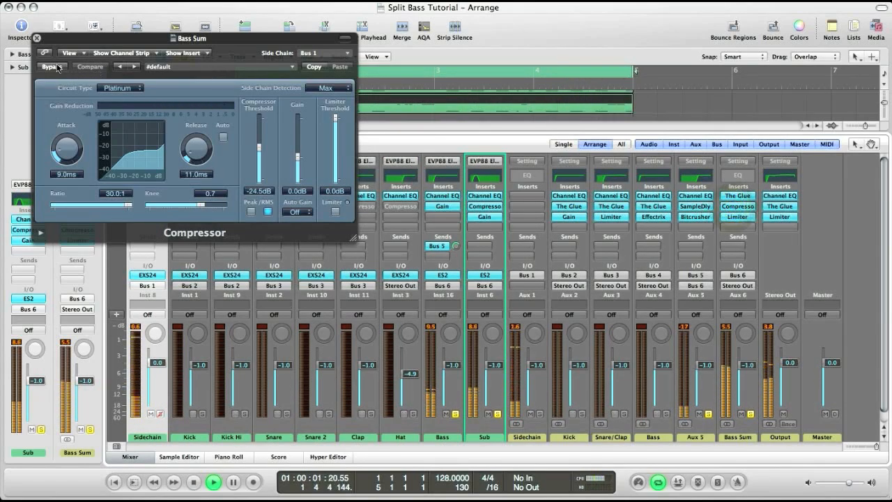
click(52, 67)
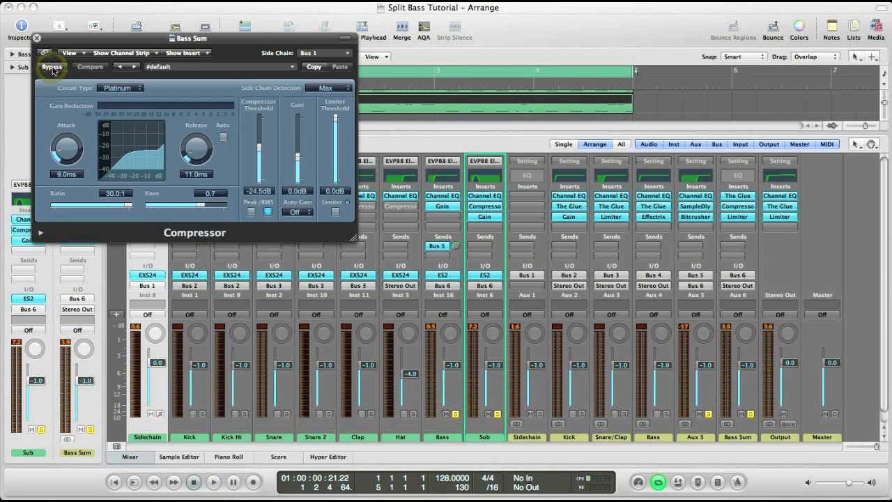
click(213, 482)
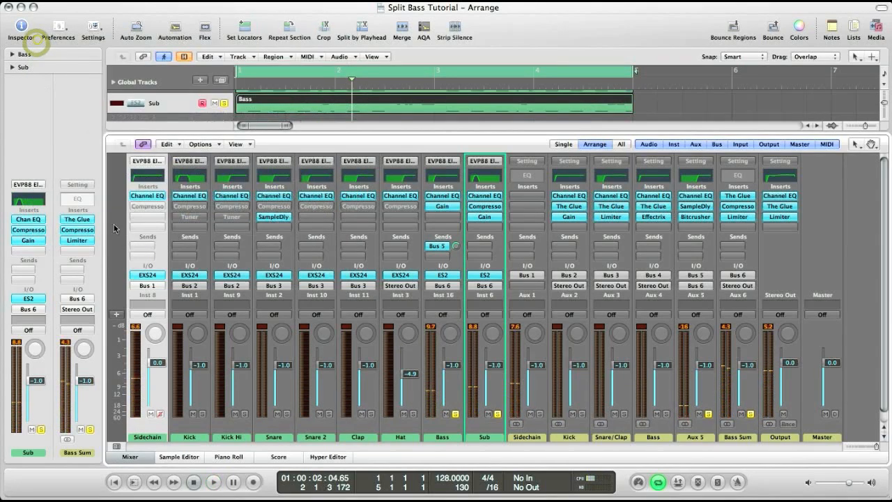
Hide the mixer, return the playhead to the song start and start playback.
click(131, 457)
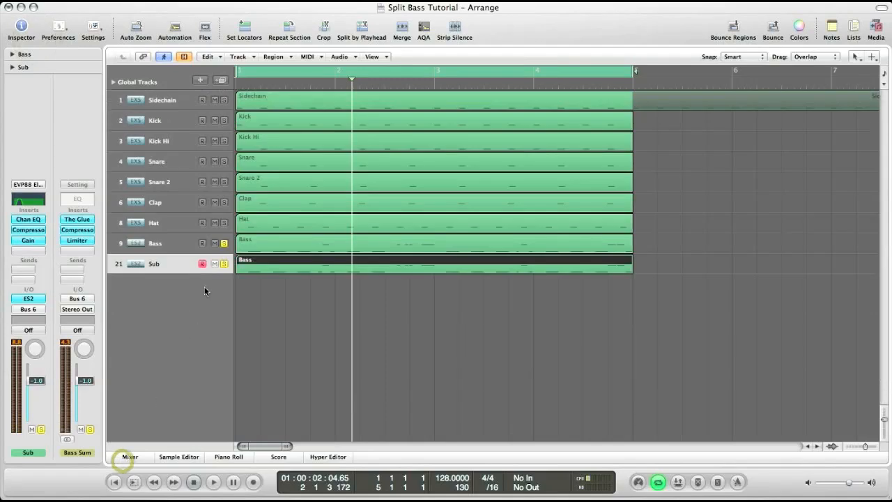
click(131, 457)
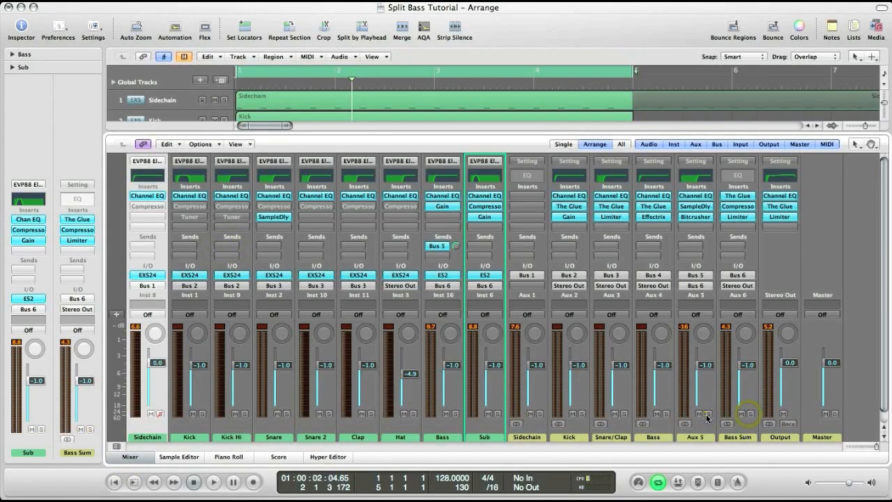
click(130, 457)
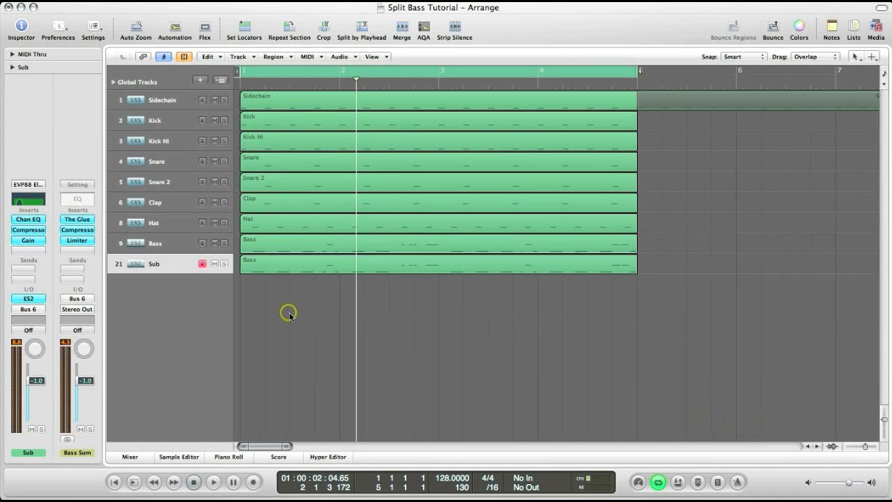
click(115, 483)
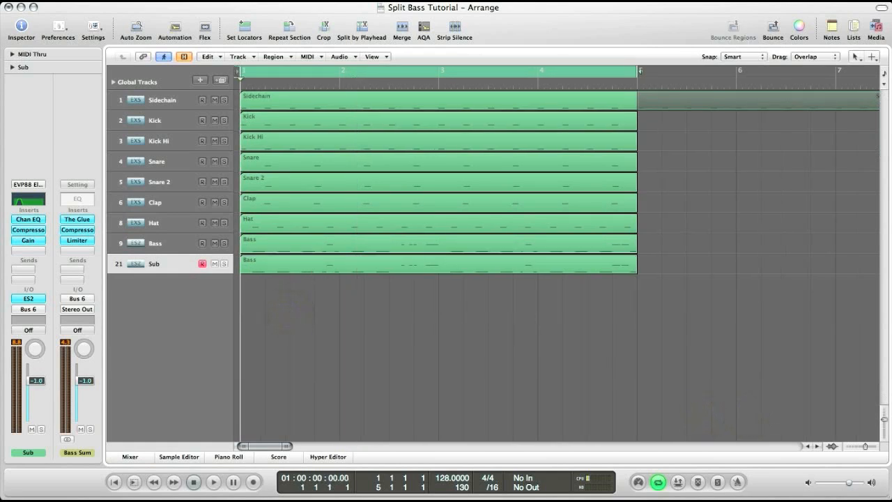
click(213, 483)
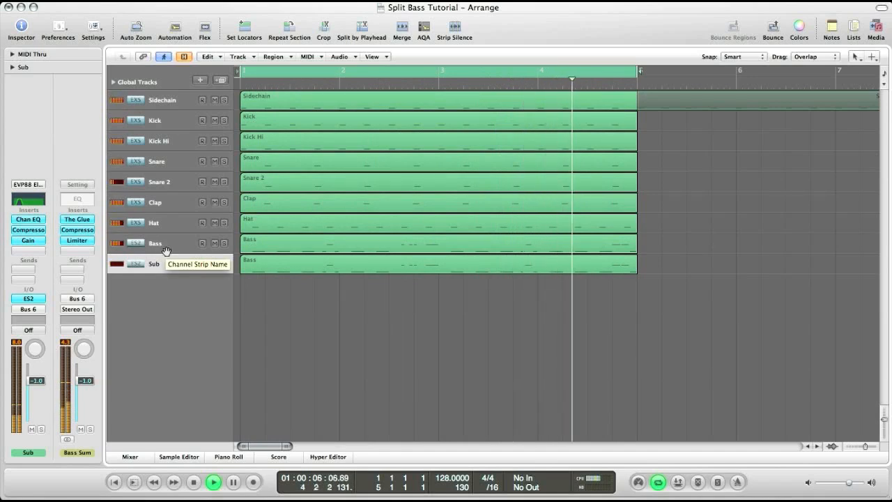
Select the Sub track, then the Bass track, in the arrange view.
click(155, 243)
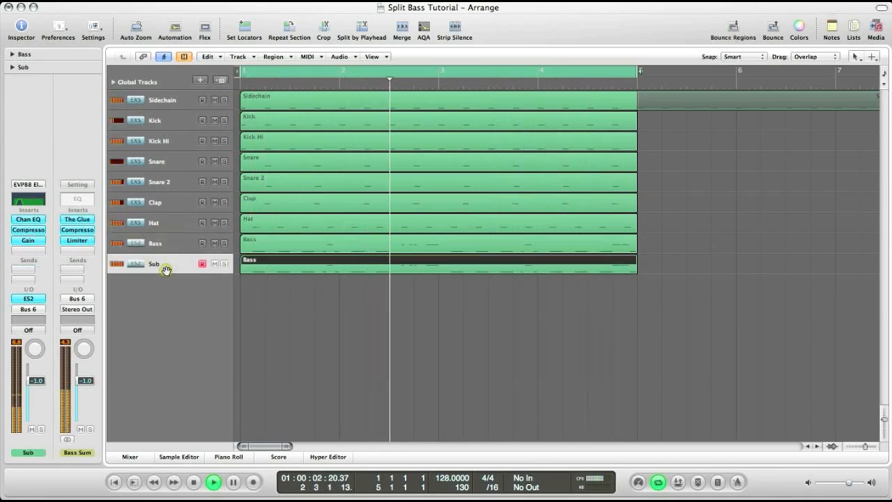
click(154, 242)
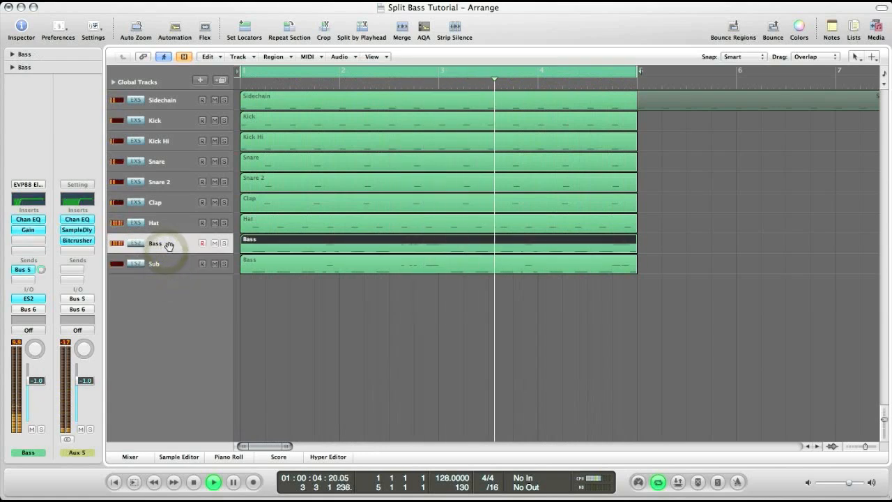